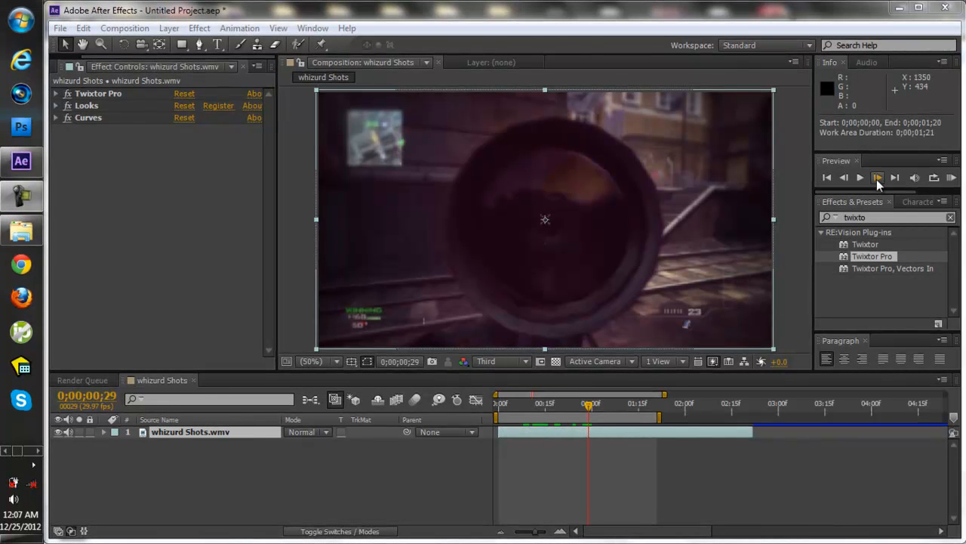
Preview the sniper clip and step through frames to land just before the kill.
click(877, 178)
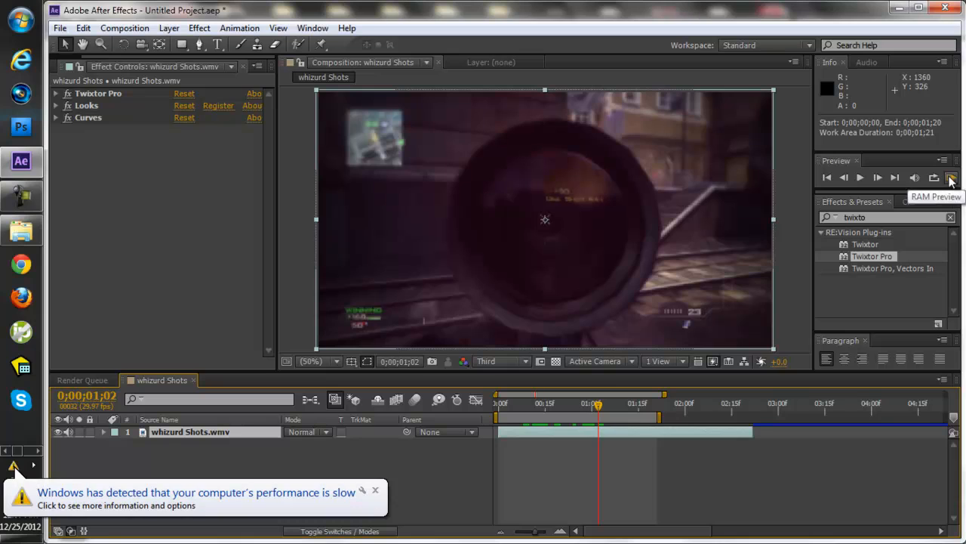
click(877, 177)
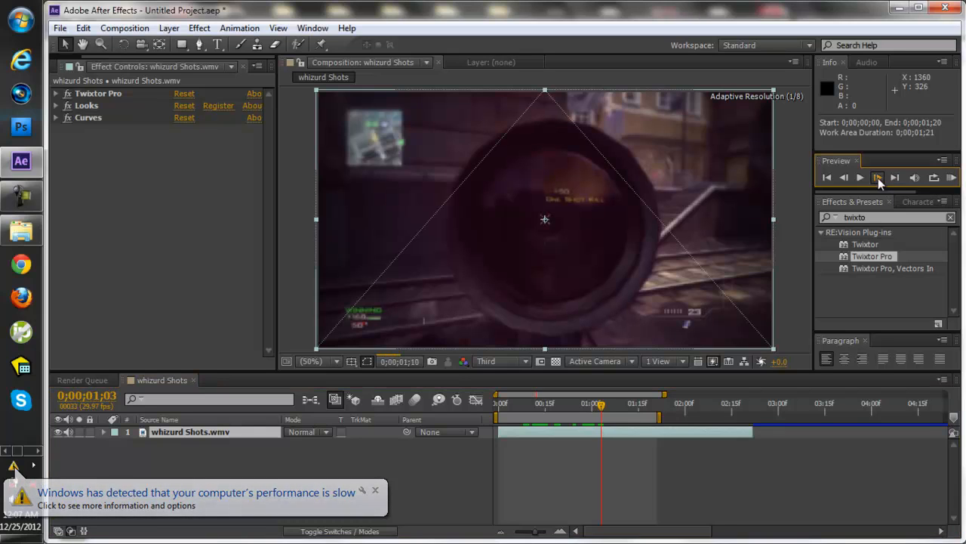
click(880, 177)
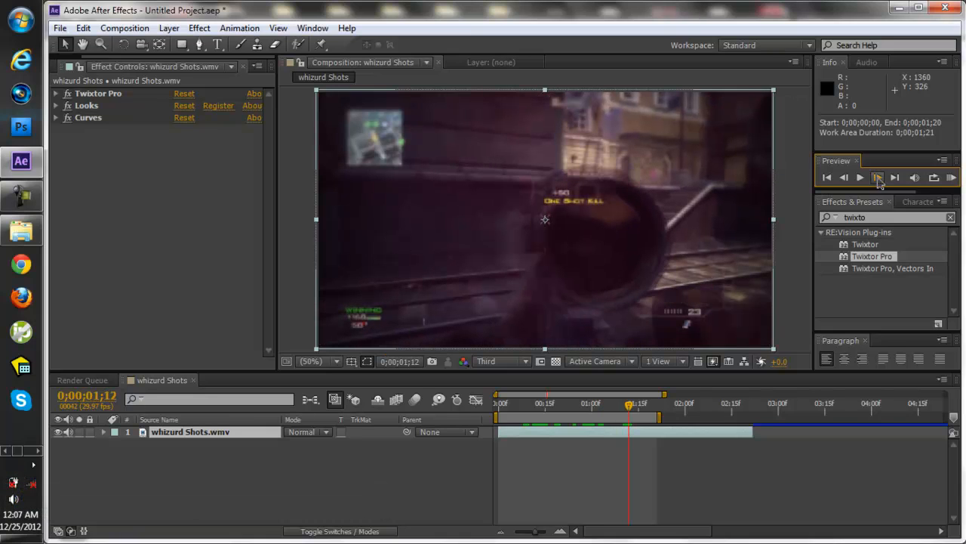
click(880, 178)
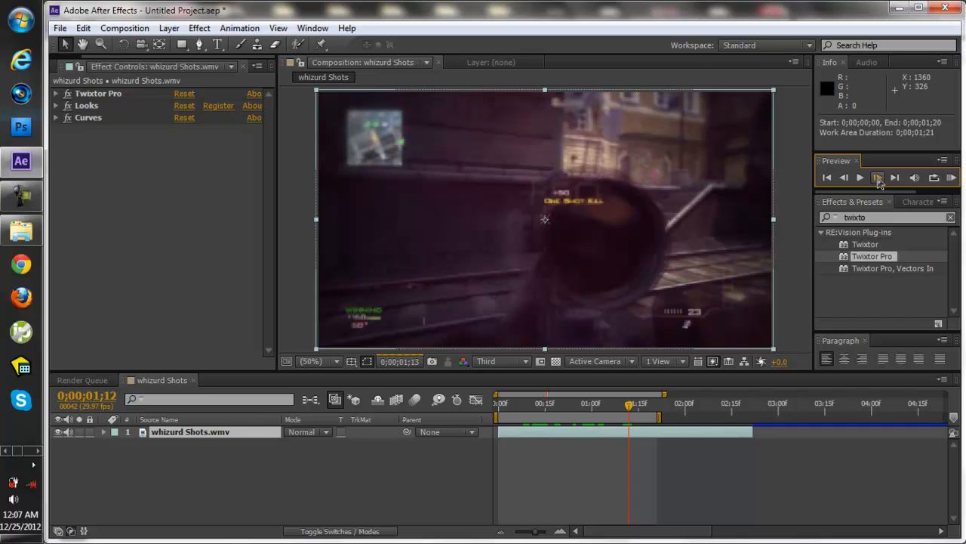
click(864, 177)
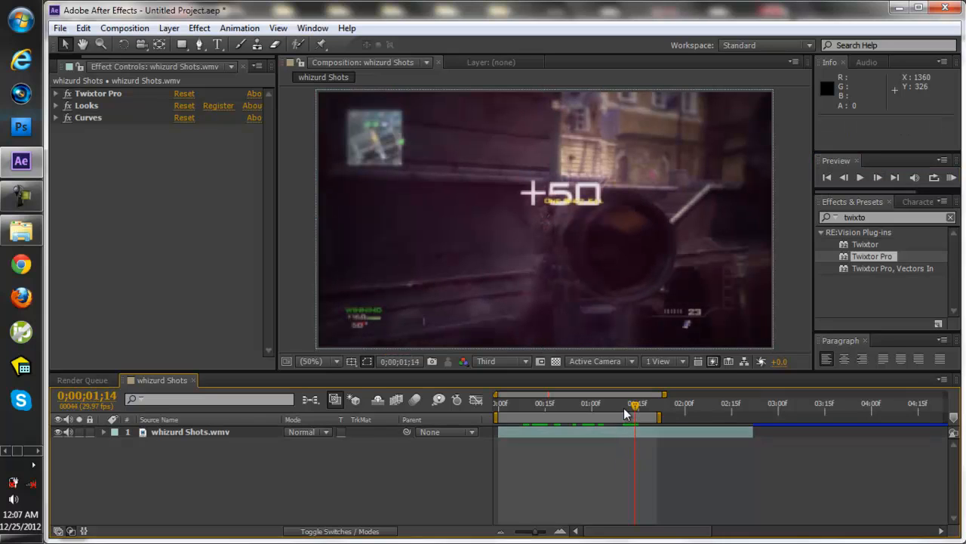
drag(634, 412, 623, 411)
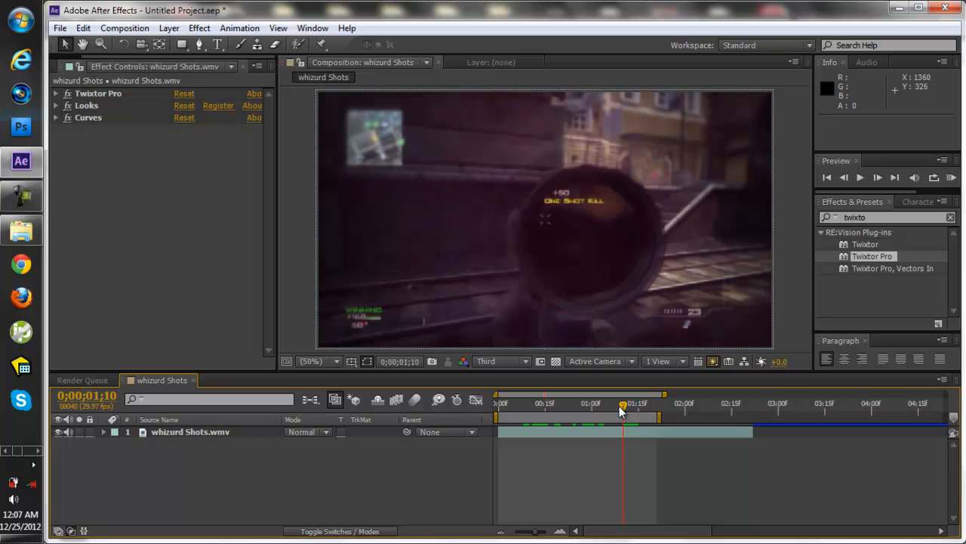
drag(622, 410, 612, 410)
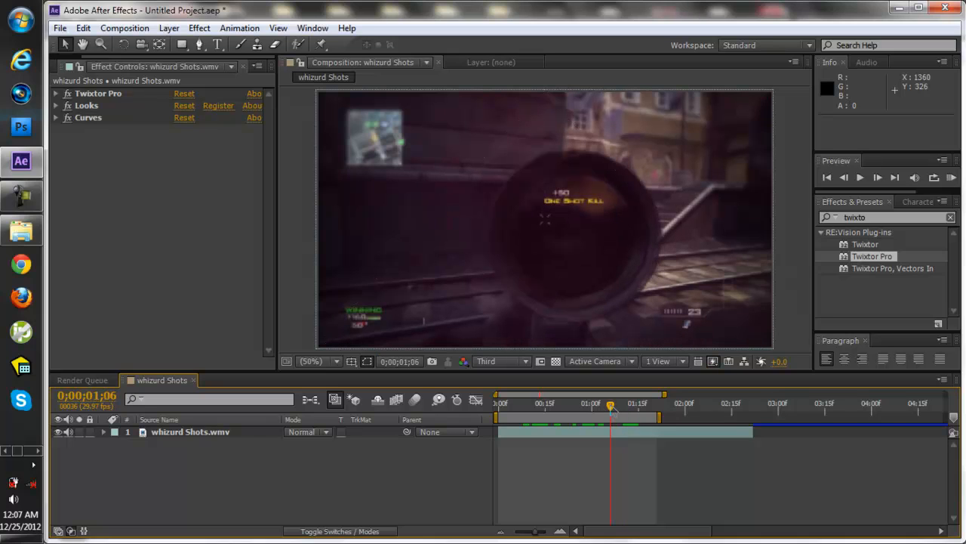
mouse_move(608, 407)
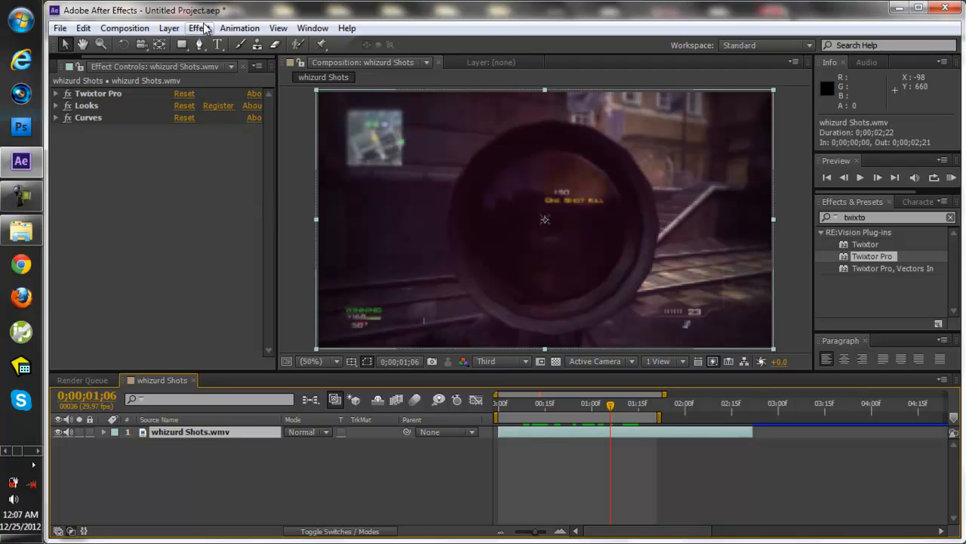
Apply a Spin-type Radial Blur and step back one frame for a zero Amount keyframe.
click(199, 28)
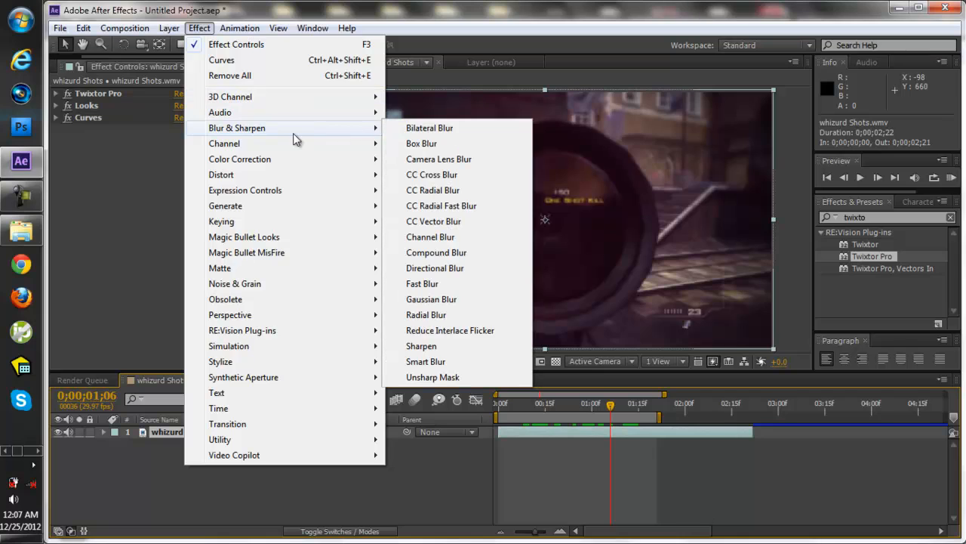
mouse_move(431, 299)
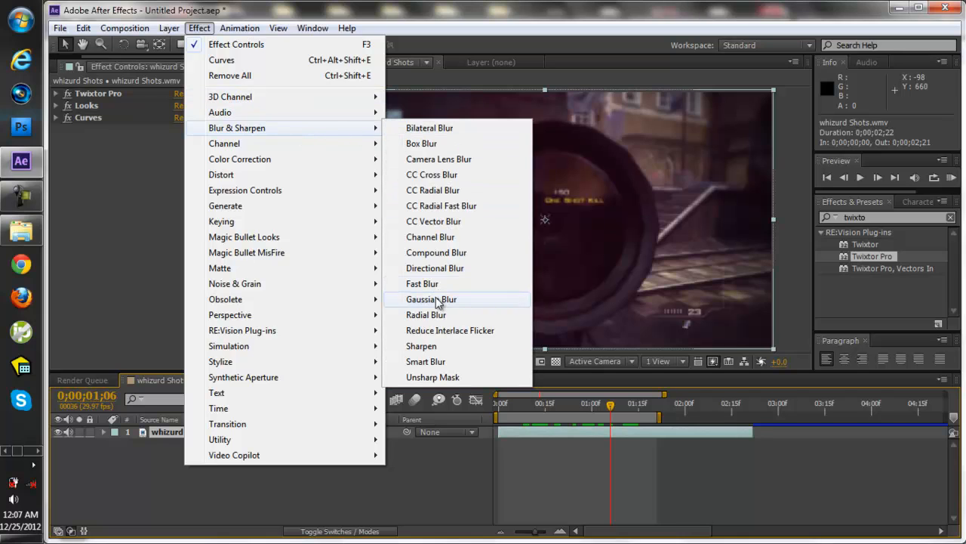
click(426, 315)
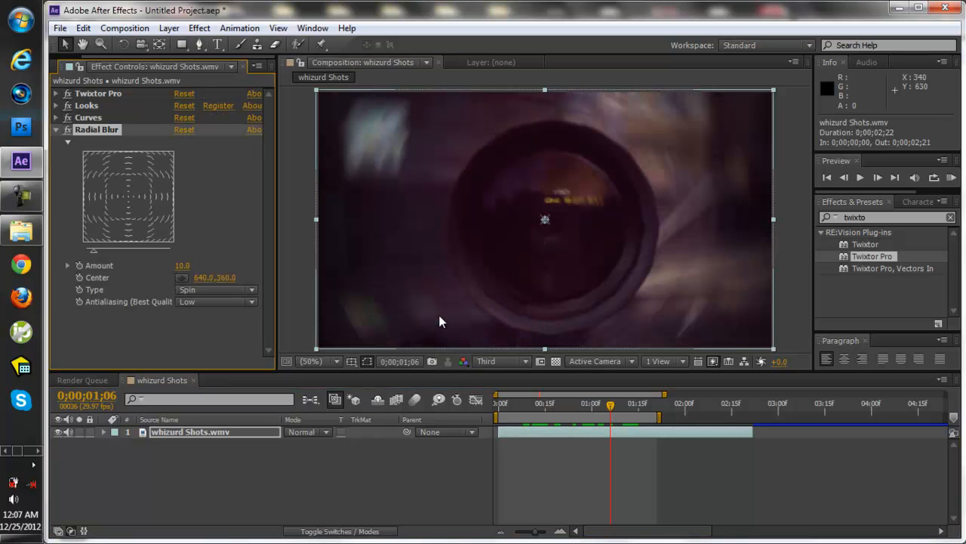
mouse_move(727, 217)
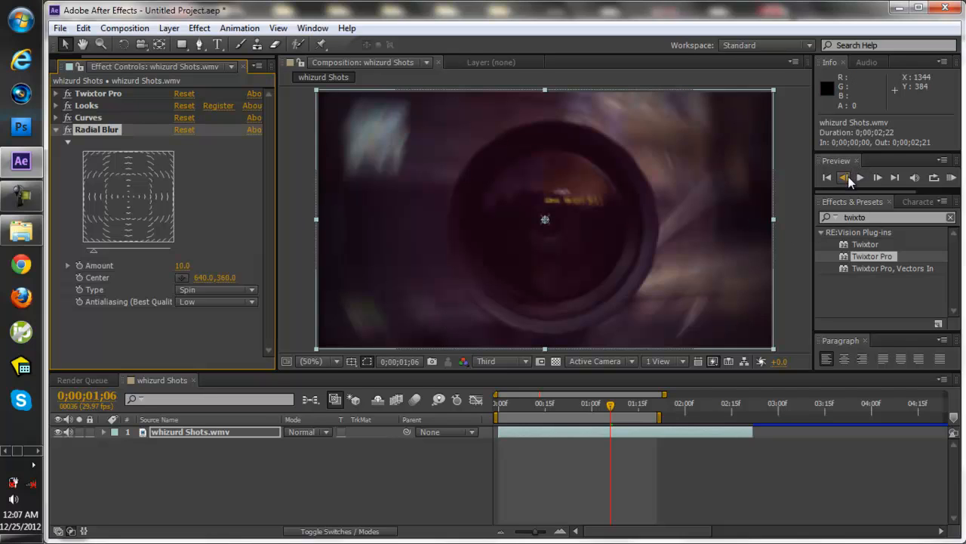
click(845, 177)
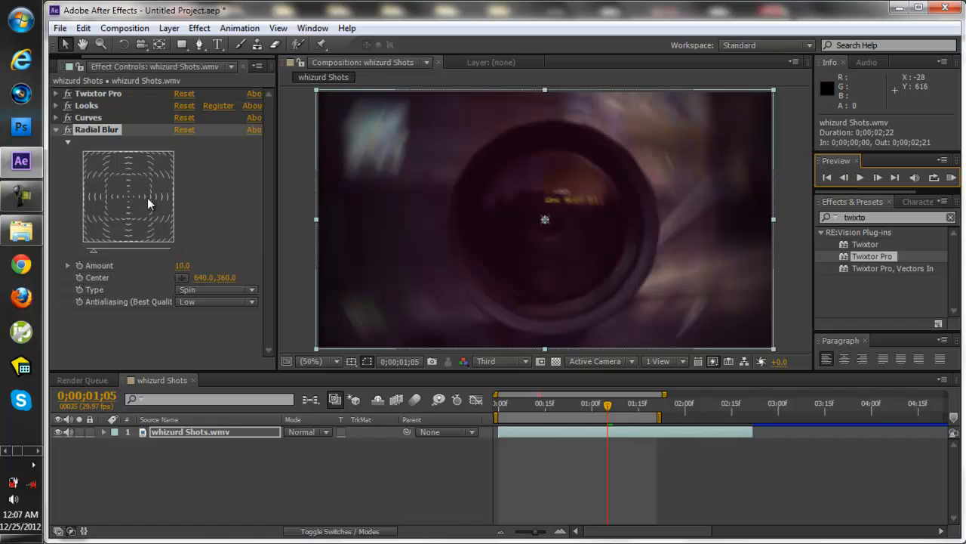
mouse_move(72, 270)
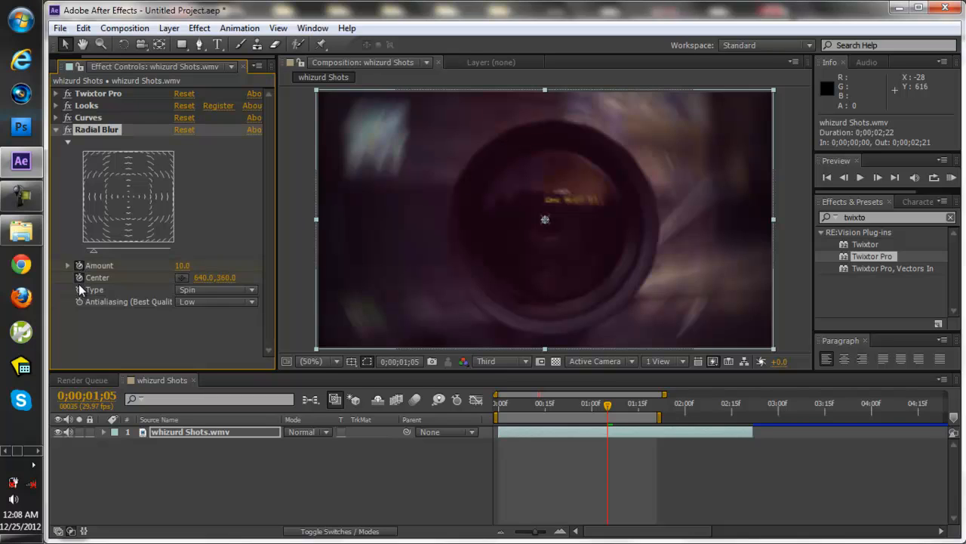
mouse_move(79, 309)
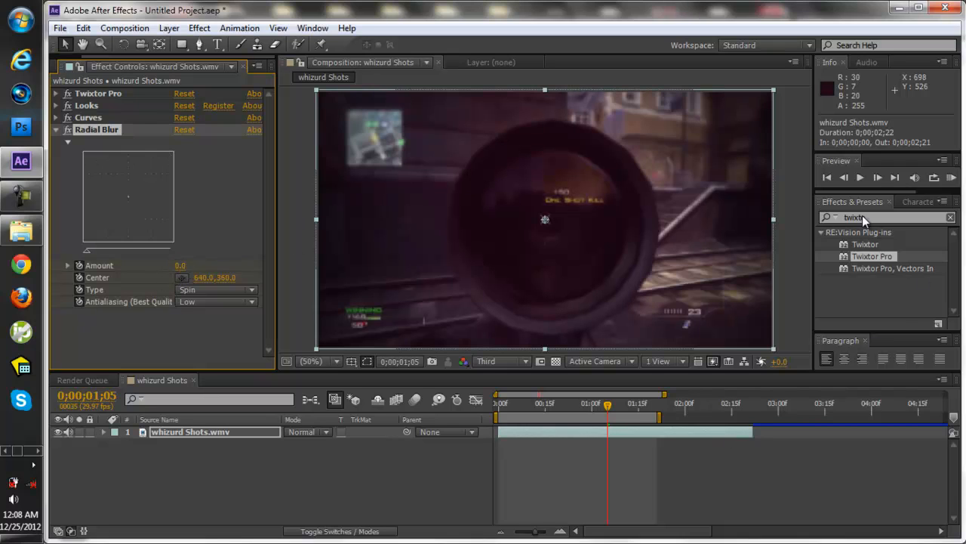
Keyframe Radial Blur Amount to 25 at the kill, then lower it on later frames.
click(879, 178)
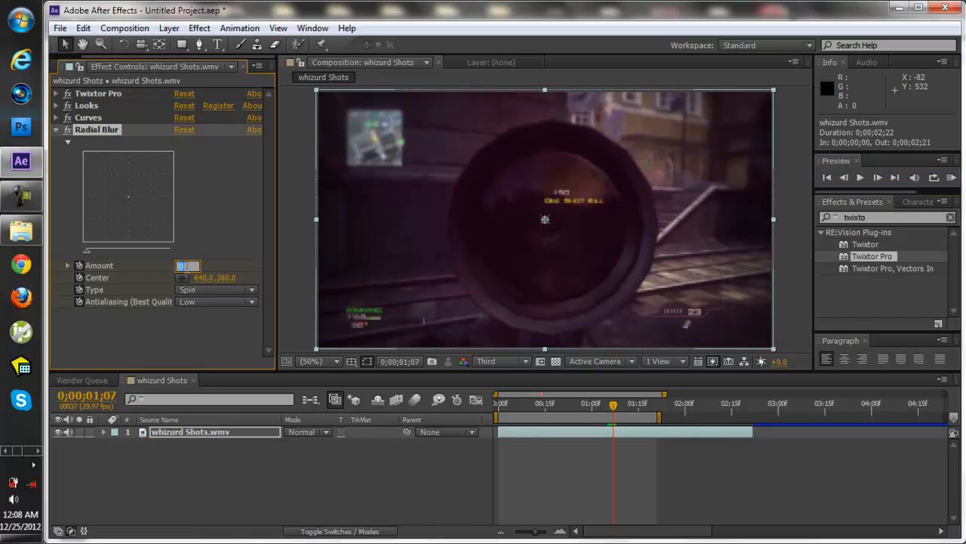
text(25.)
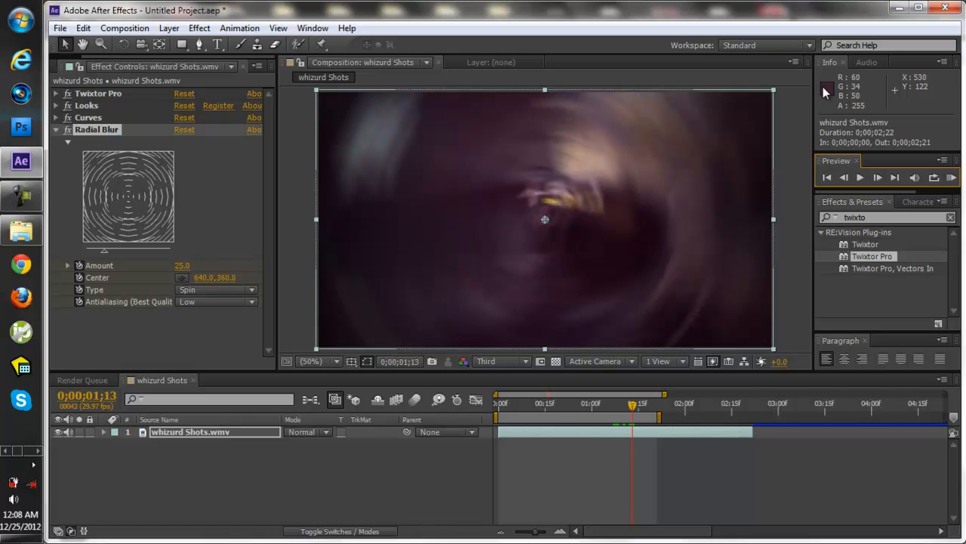
click(844, 178)
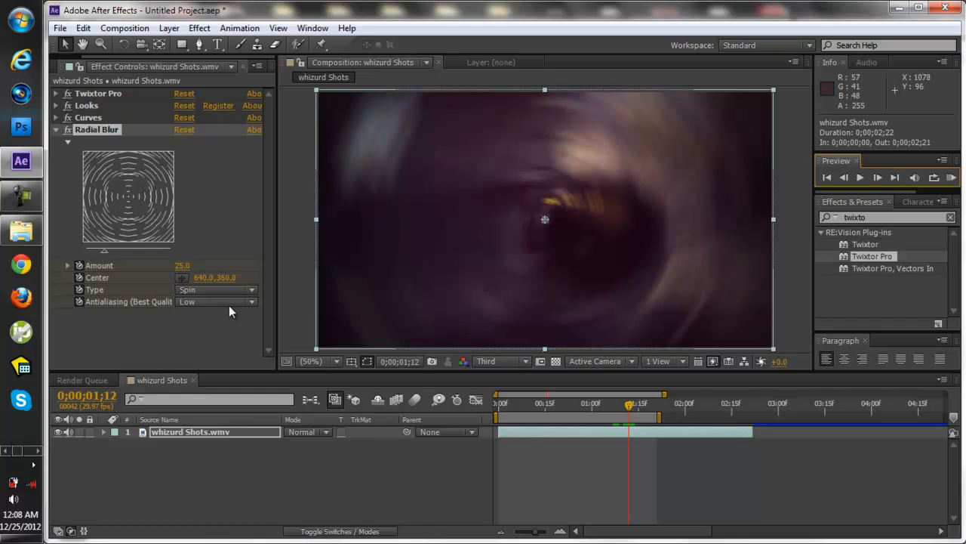
double_click(182, 265)
text(3)
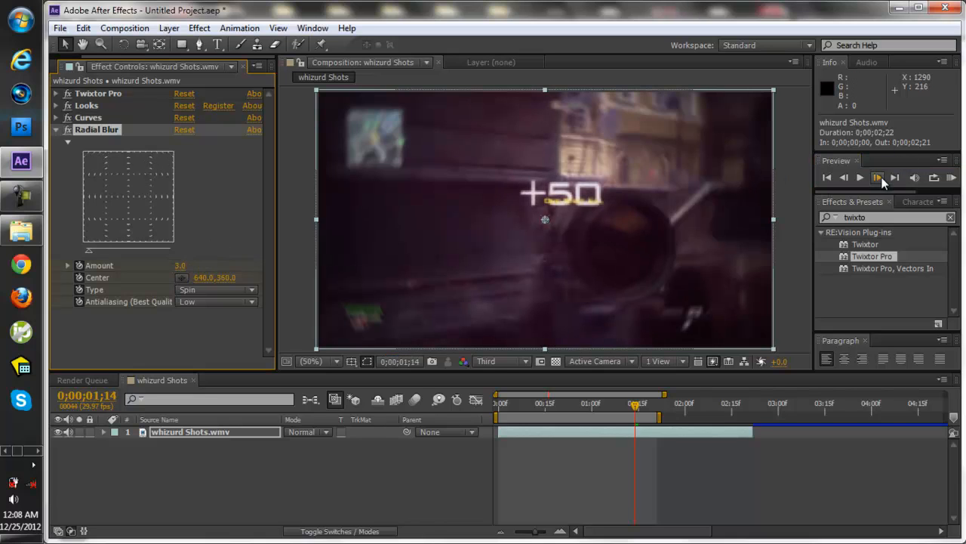
click(876, 177)
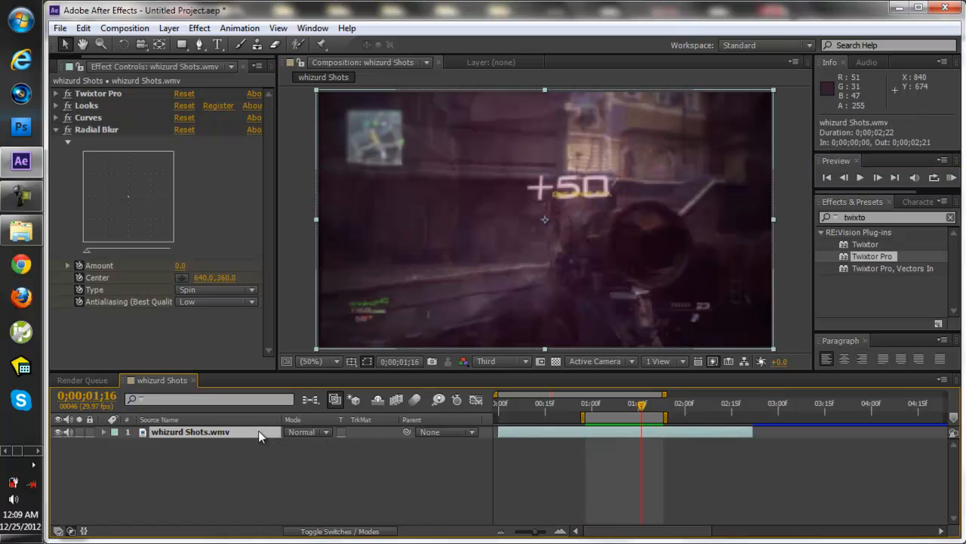
Keyframe Twixtor Pro Speed % from 100 down to 10 around the kill frame.
click(105, 432)
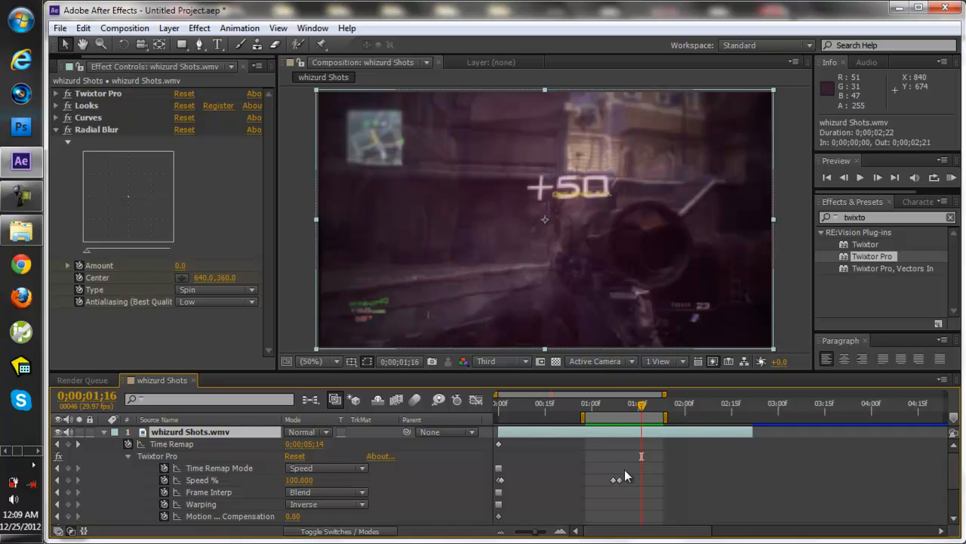
mouse_move(553, 413)
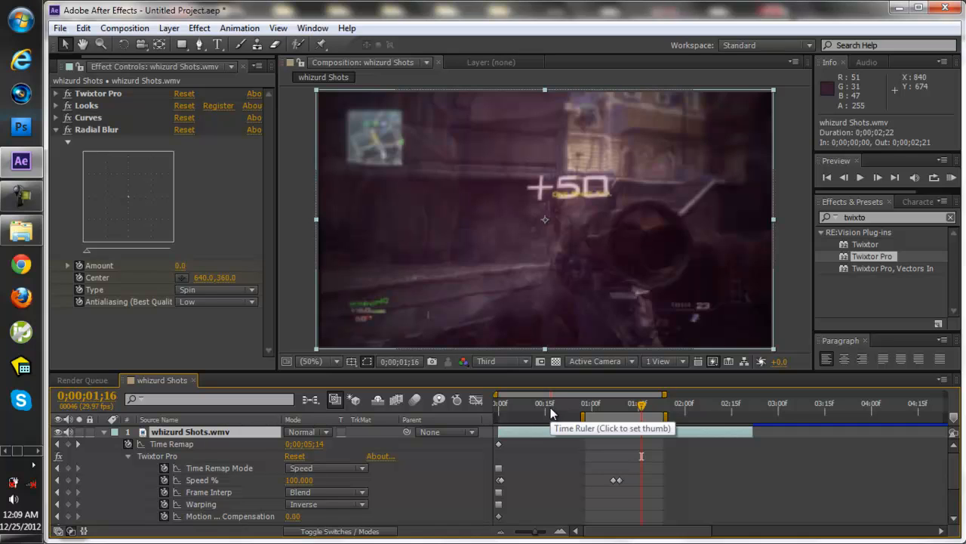
mouse_move(662, 401)
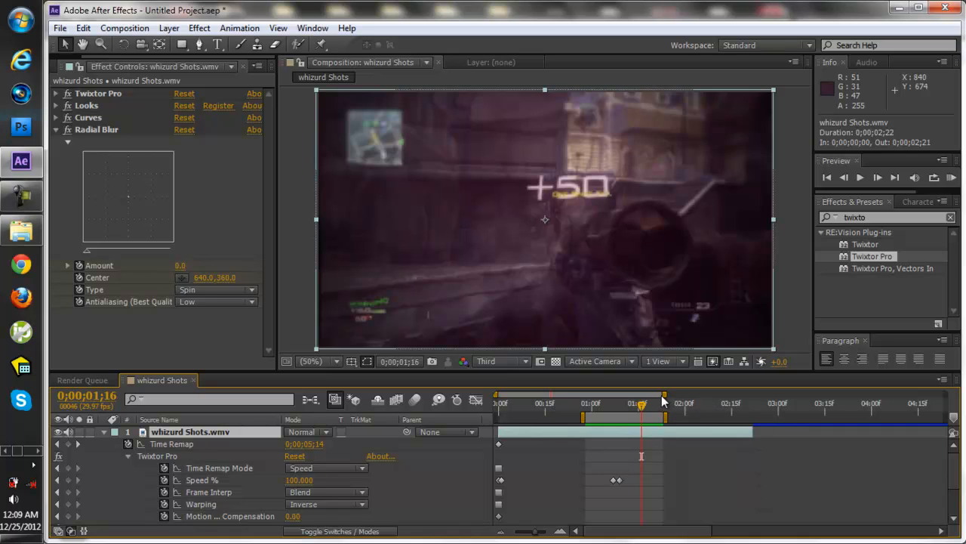
mouse_move(638, 403)
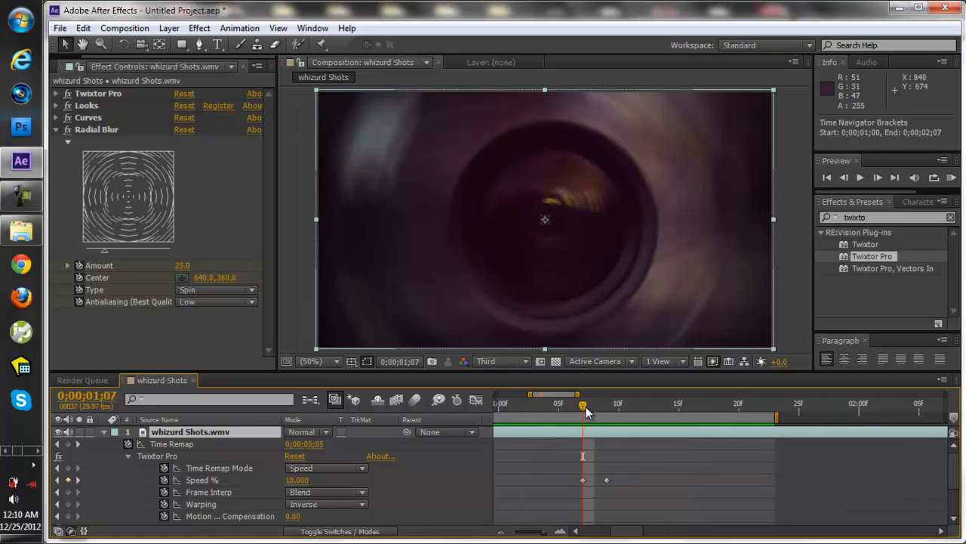
drag(583, 406, 559, 405)
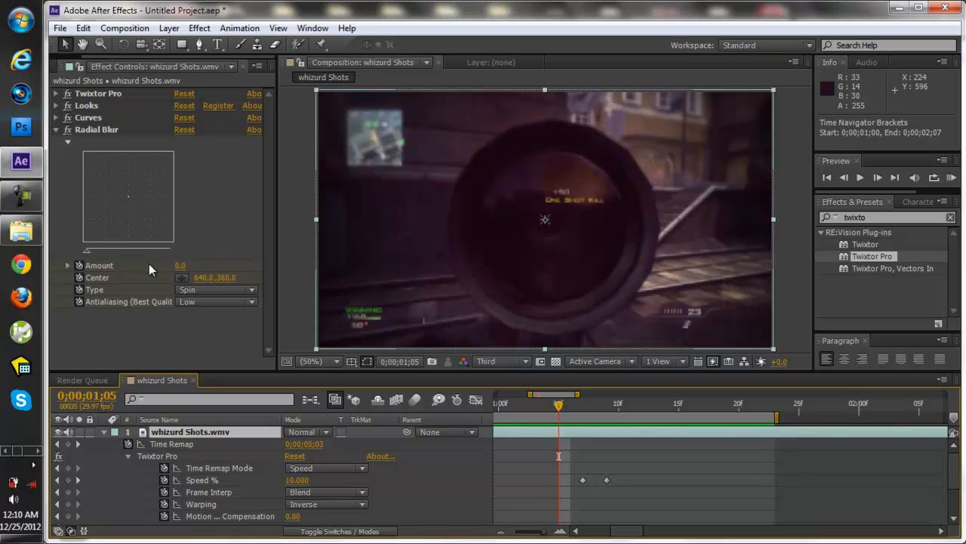
mouse_move(605, 447)
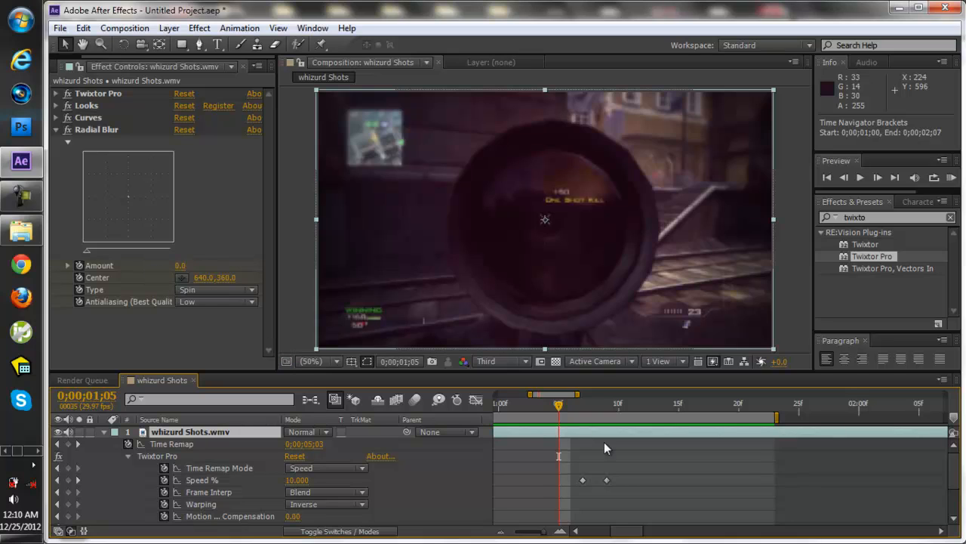
click(881, 178)
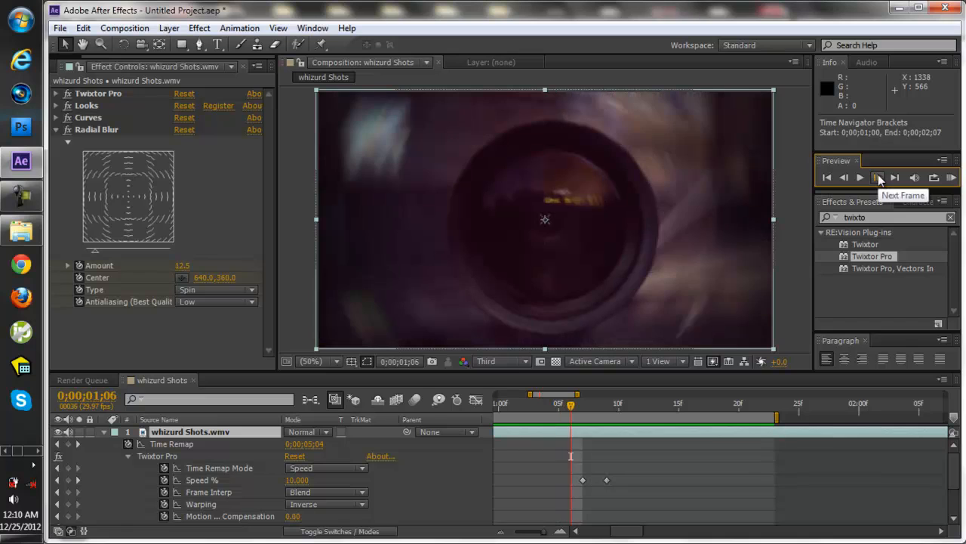
click(878, 176)
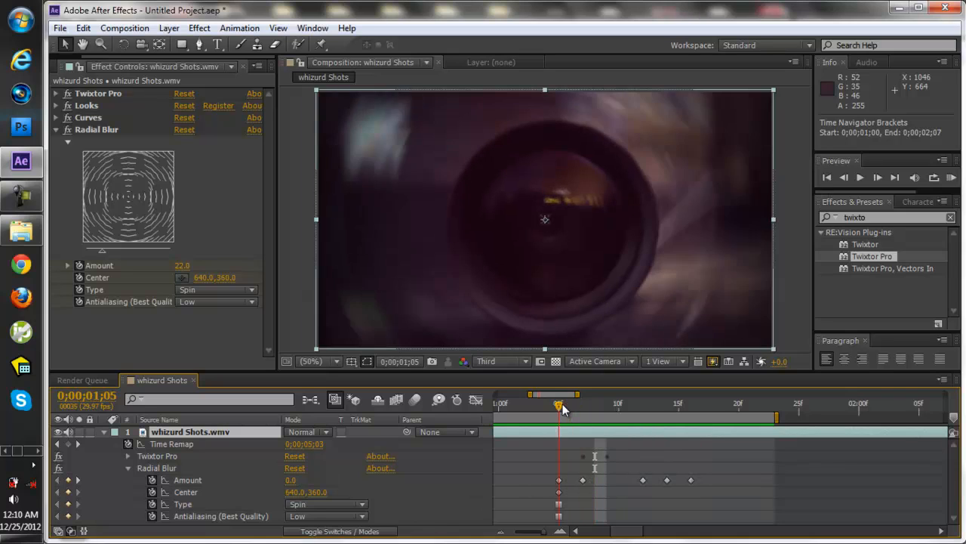
Drag the later Radial Blur keyframes right to match the slow motion, then RAM preview.
drag(559, 406, 581, 406)
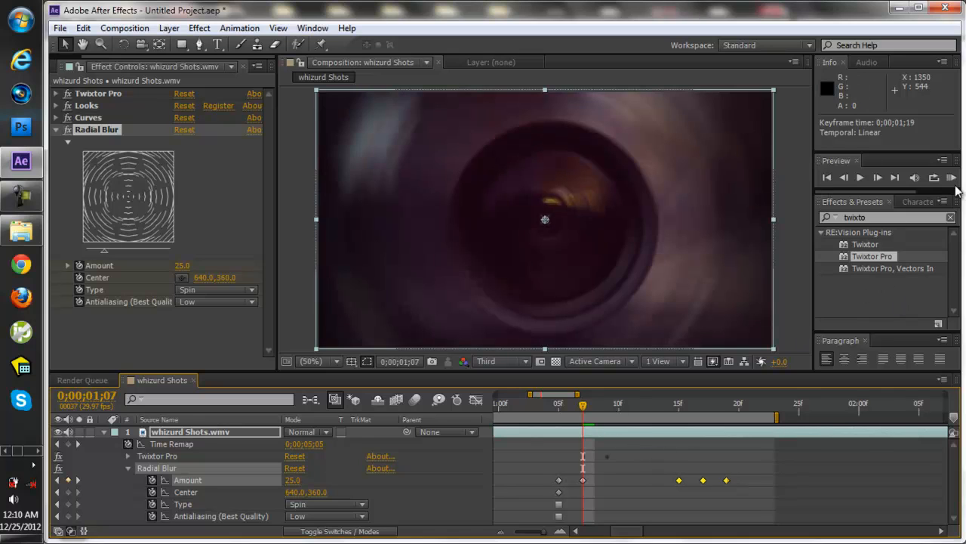
click(956, 177)
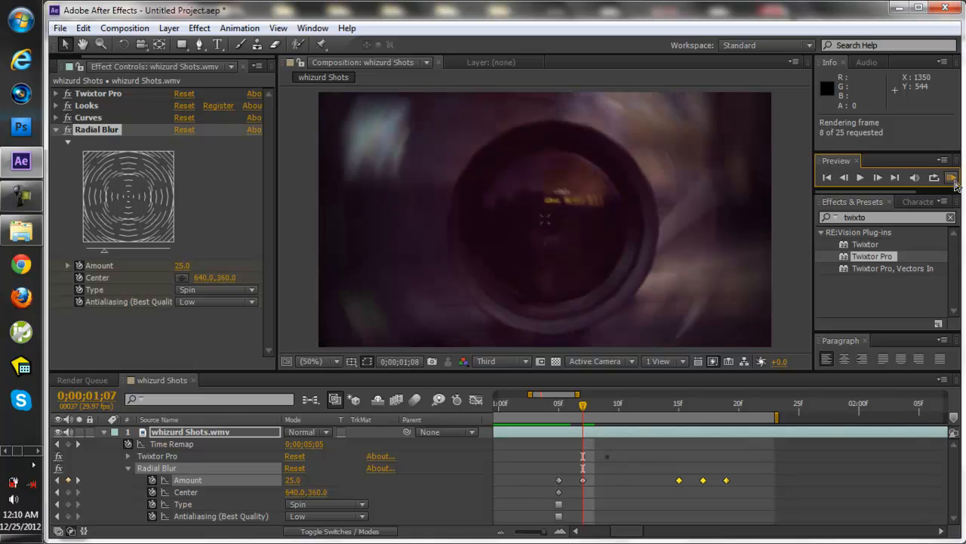